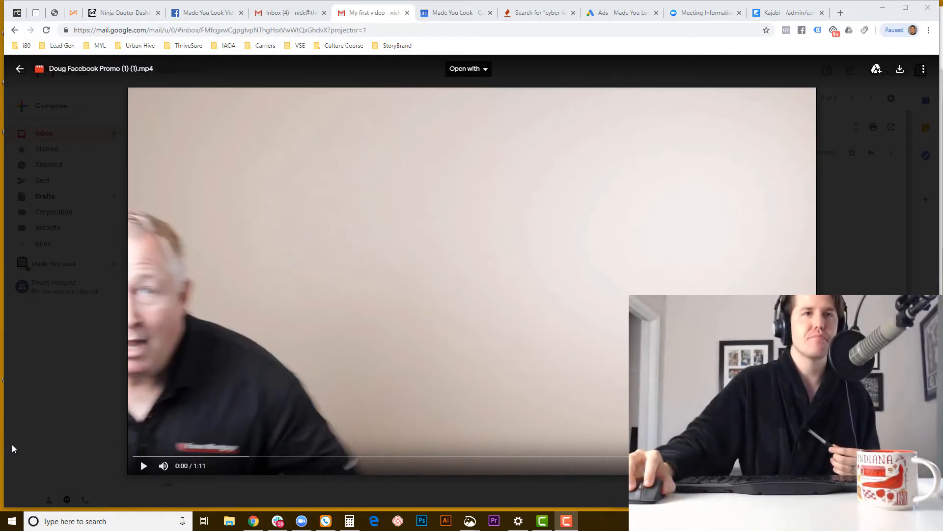
Step: Play the Essex Mortgage promo from the start through the review montage
click(143, 465)
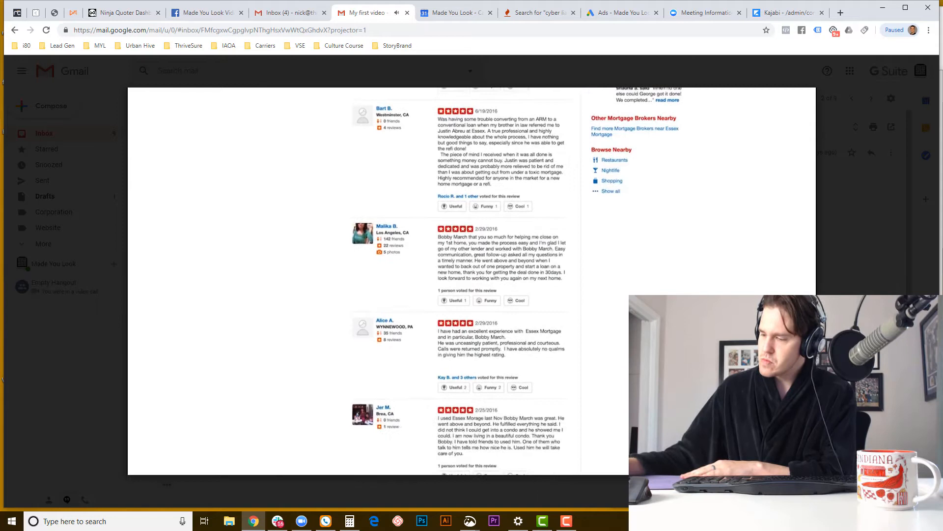
scroll(down, 3)
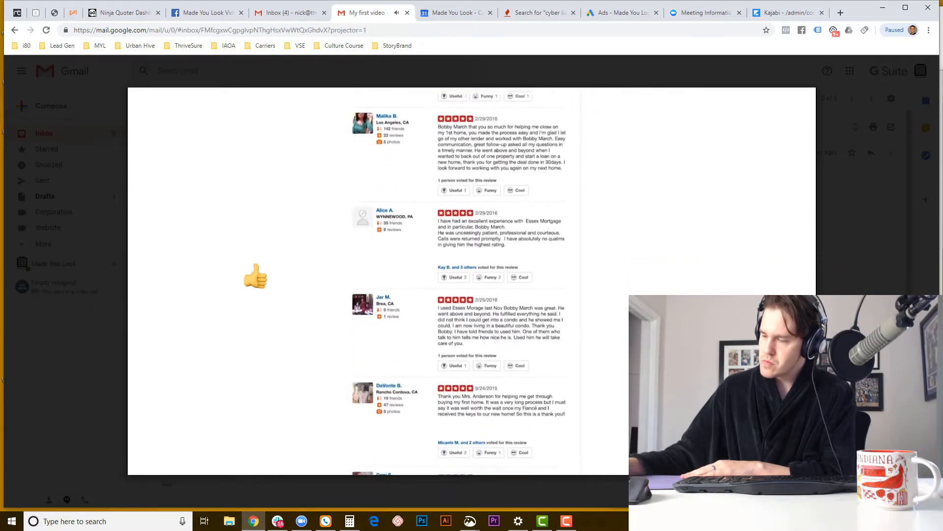
scroll(down, 3)
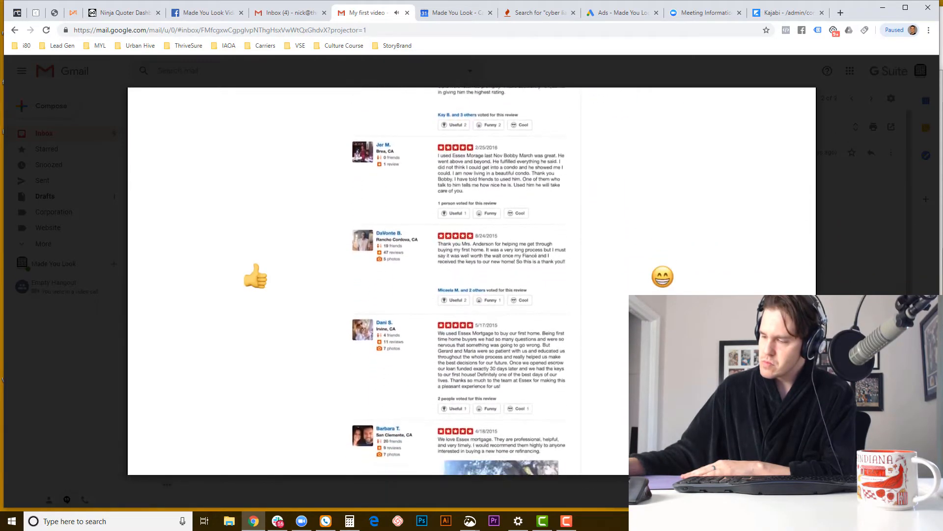
scroll(down, 3)
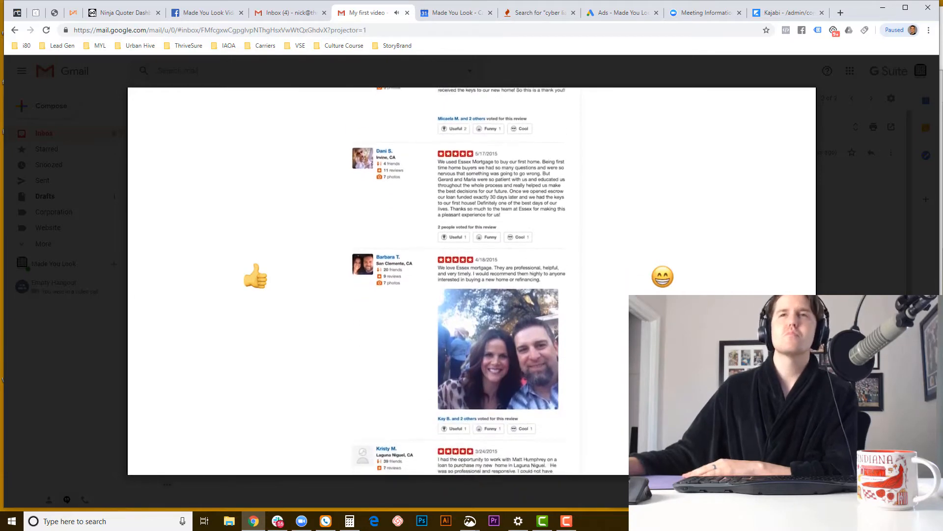
scroll(down, 3)
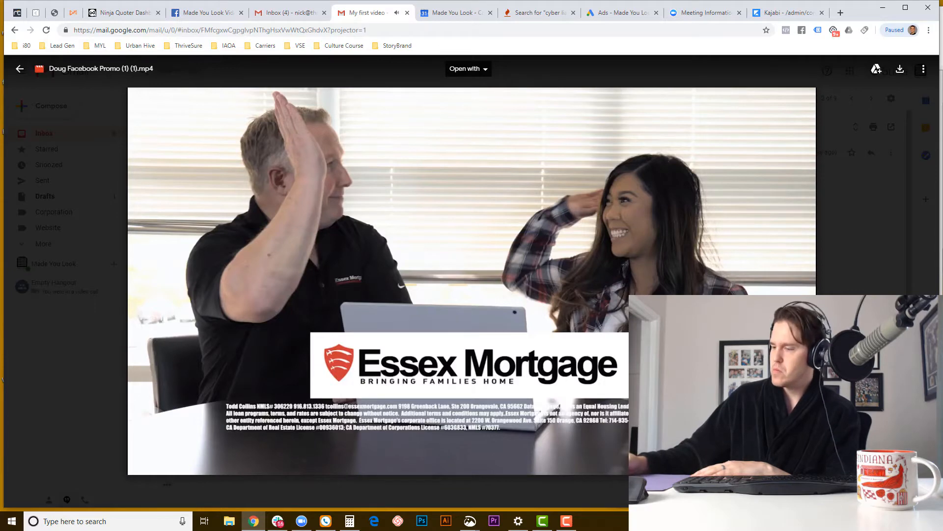
Step: Let the Essex Mortgage promo finish playing to 1:11
click(470, 280)
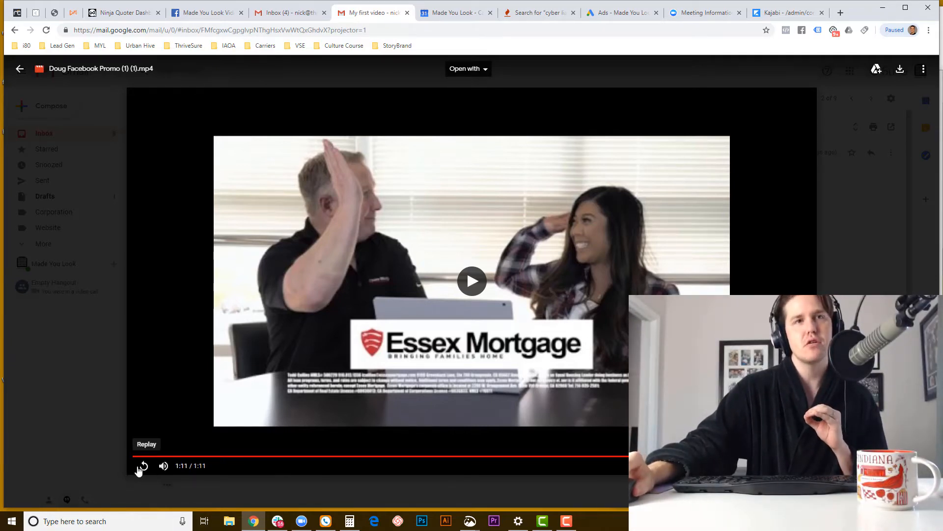
Step: Replay the promo from the beginning and pause it at 0:06
click(142, 465)
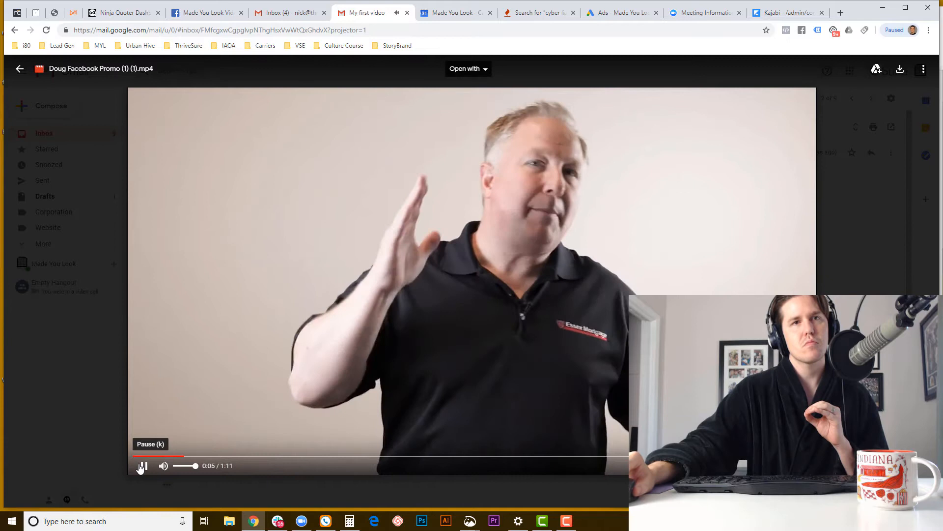
click(142, 465)
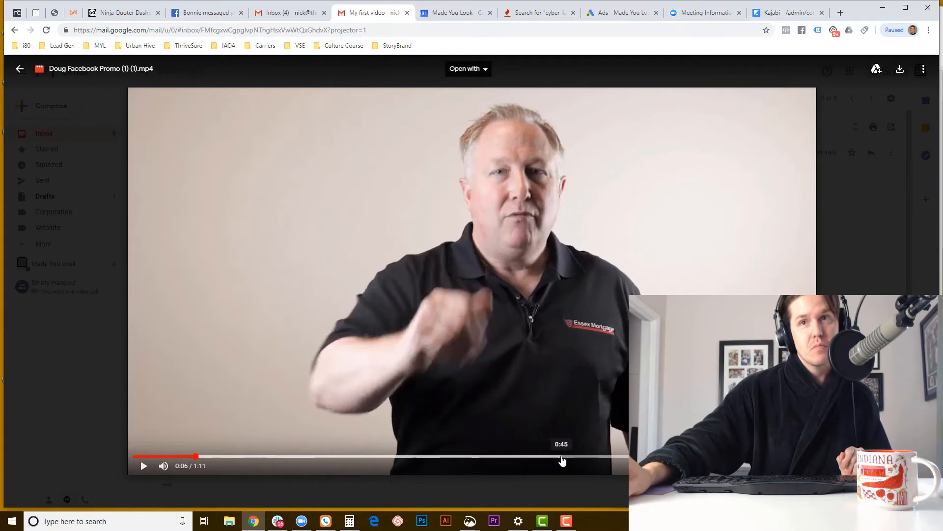
Step: Skip the promo to 0:45, play the pitch, and pause at 0:51
click(562, 456)
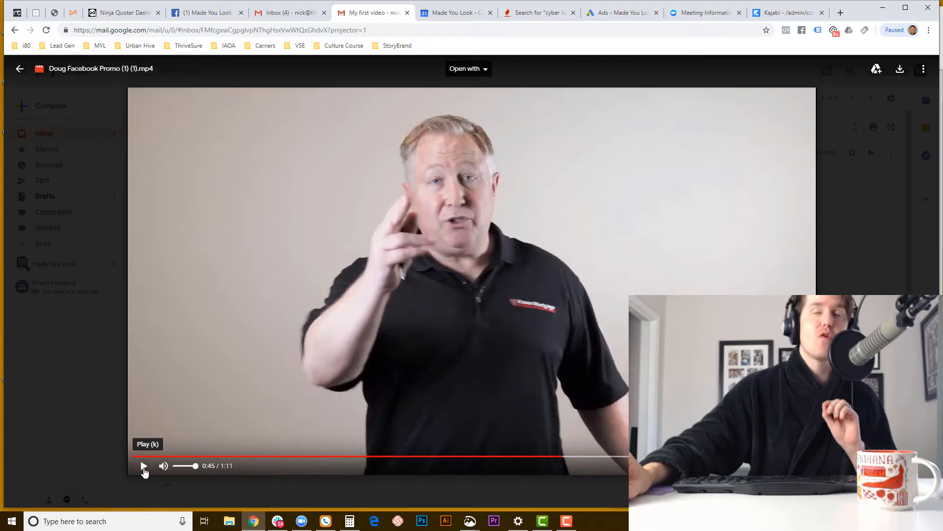
click(144, 465)
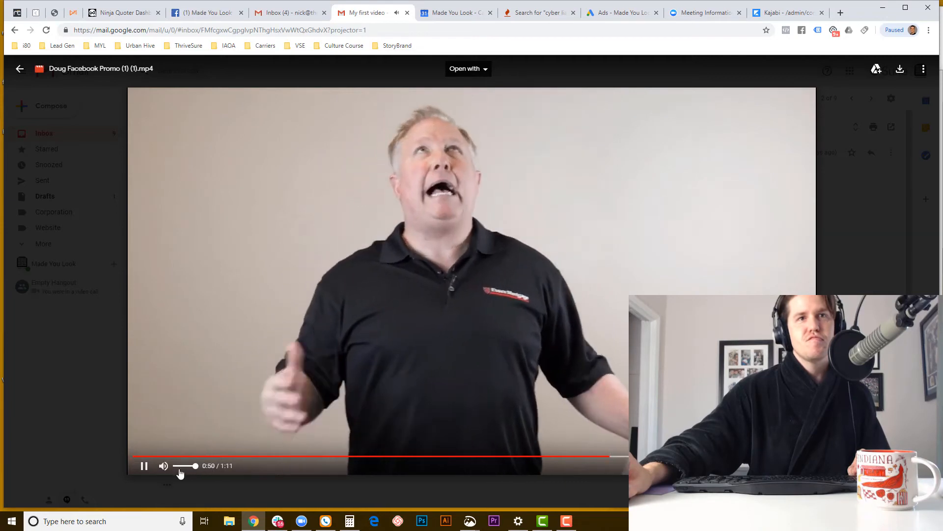
click(144, 465)
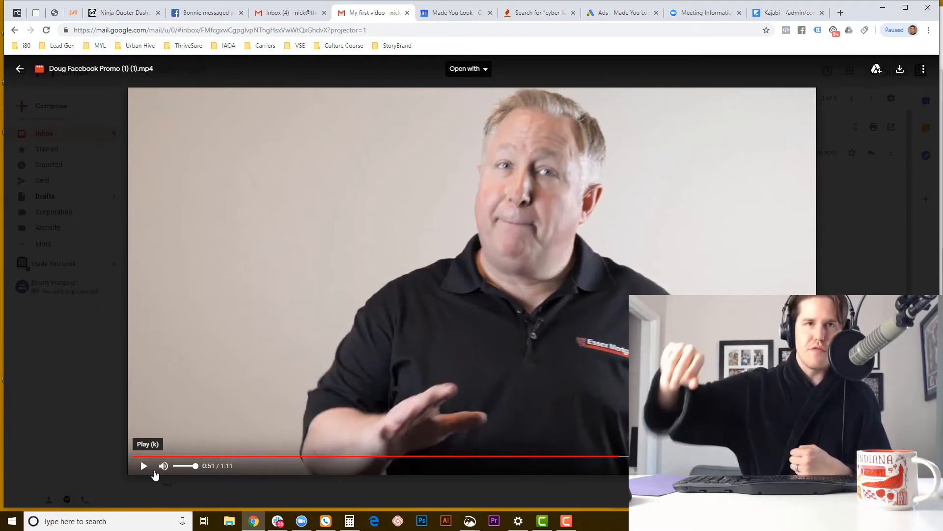
mouse_move(164, 466)
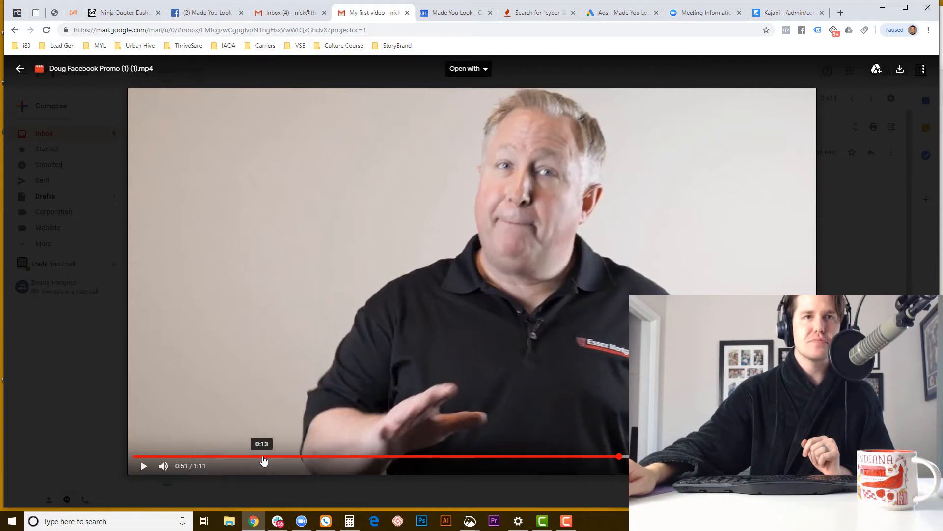
Step: Scrub the promo to the 0:56 laptop scene and leave it paused
click(329, 457)
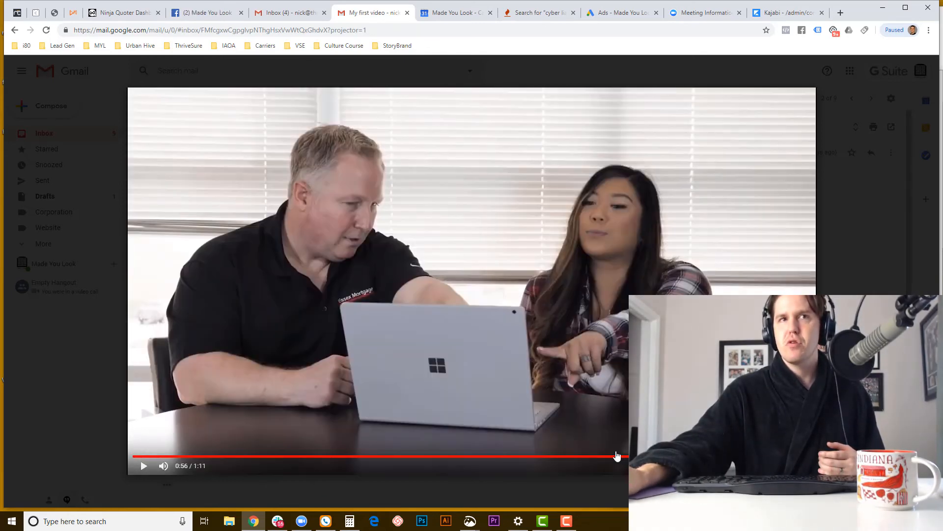
Step: Advance the promo to the 1:03 closing shot of the presenter alone
click(144, 465)
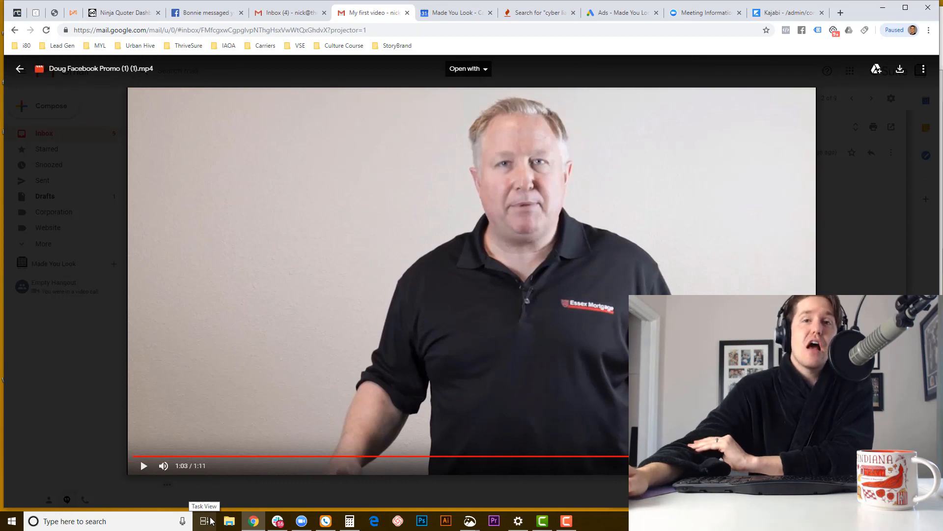
click(20, 69)
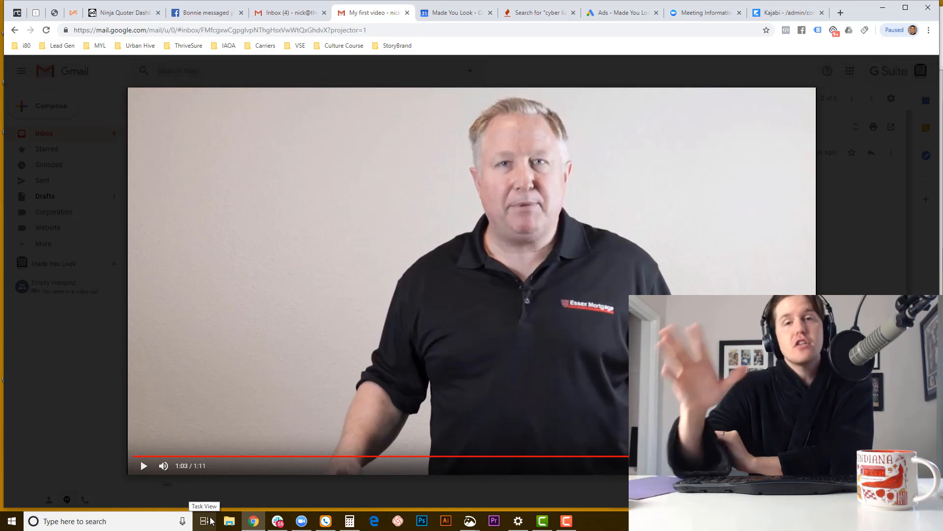